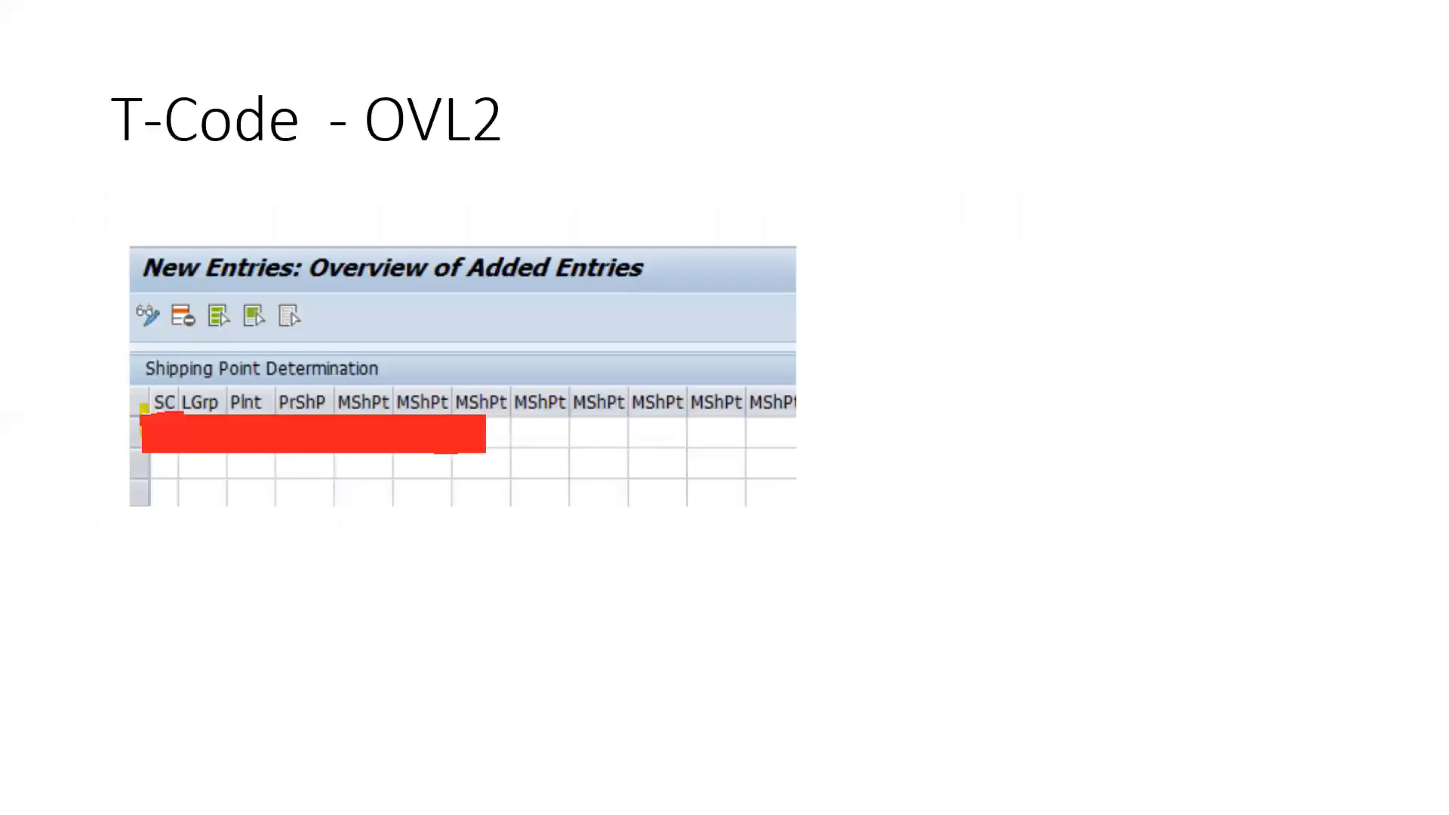
mouse_move(392, 347)
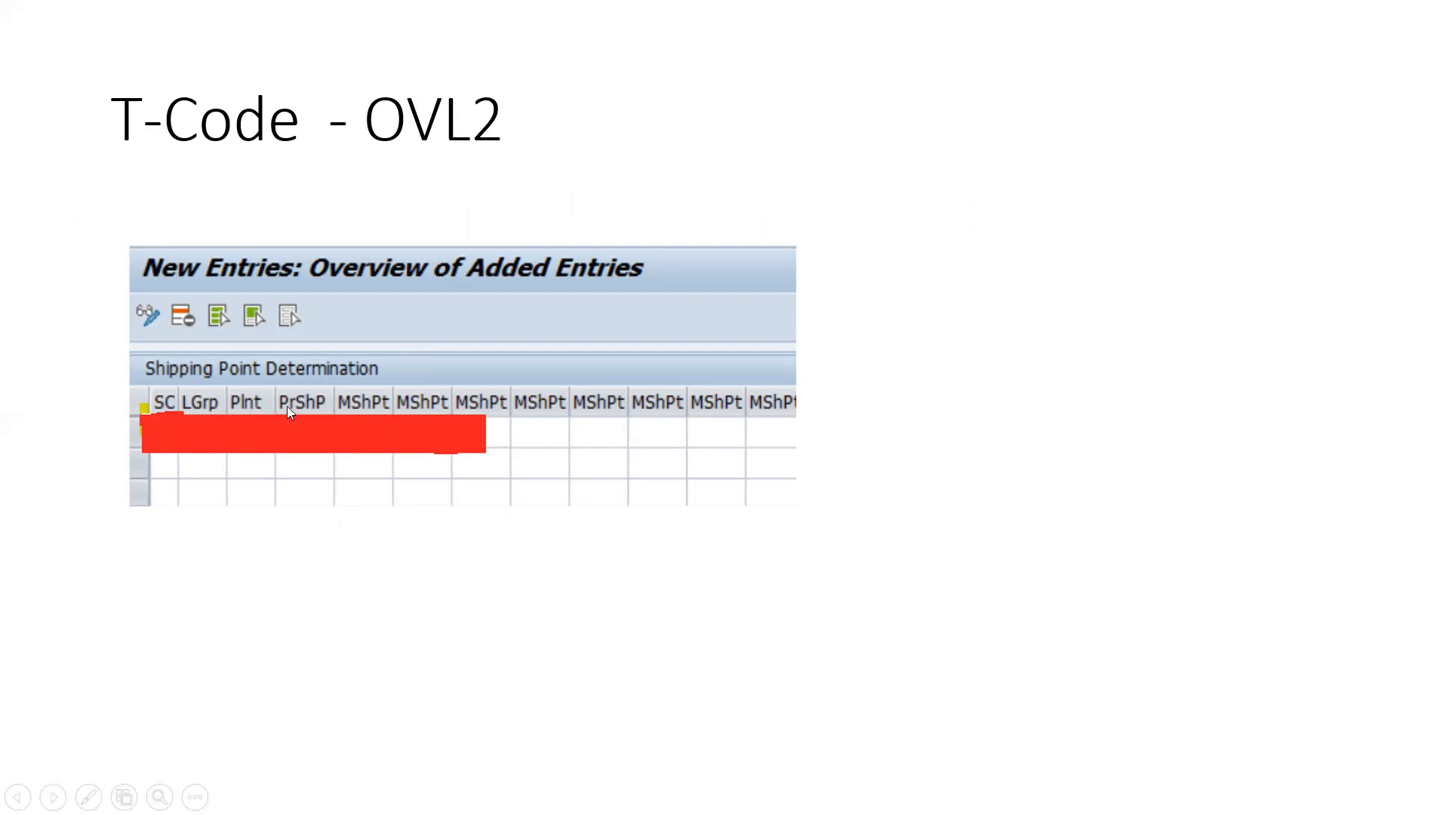
mouse_move(175, 409)
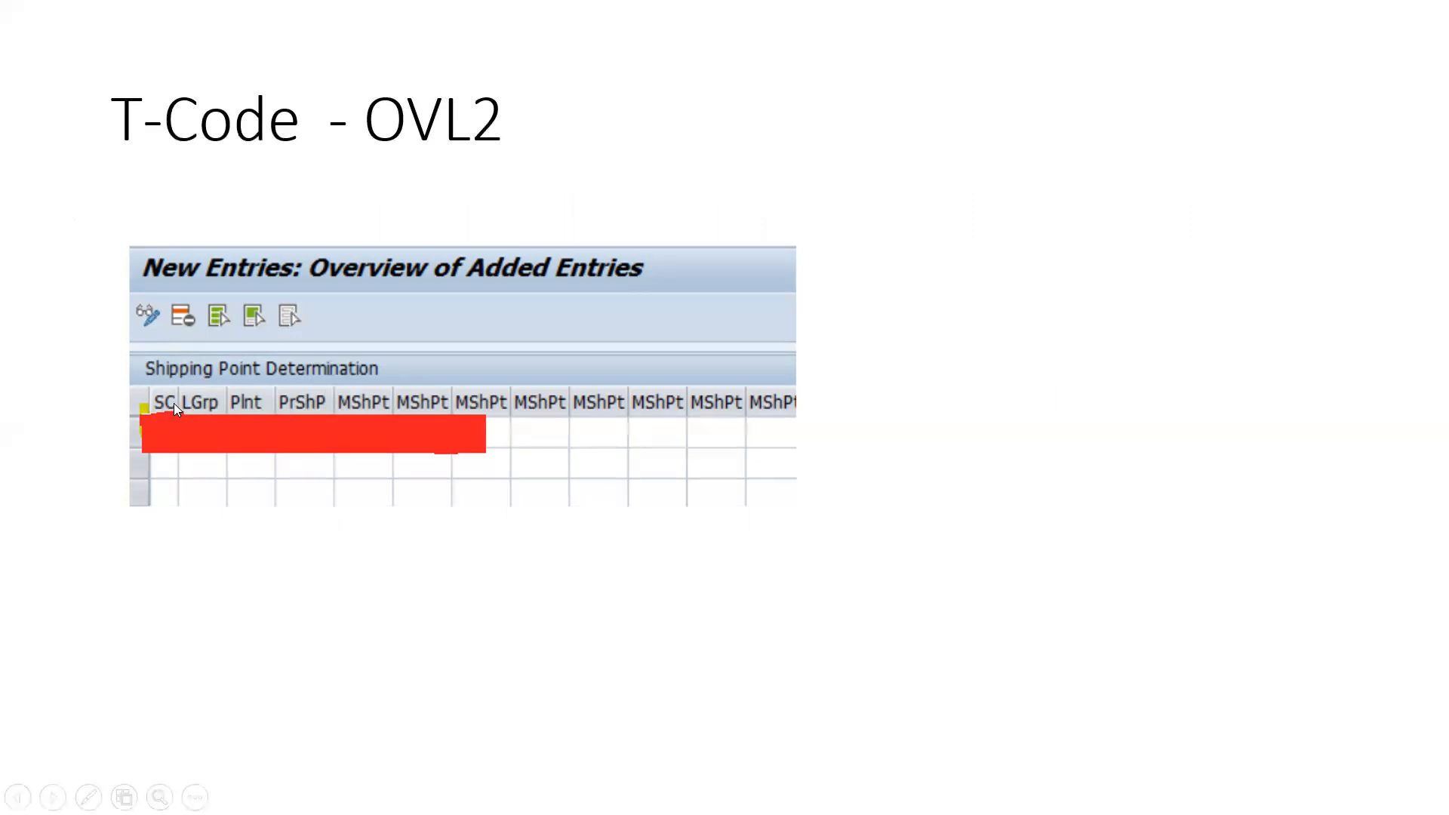